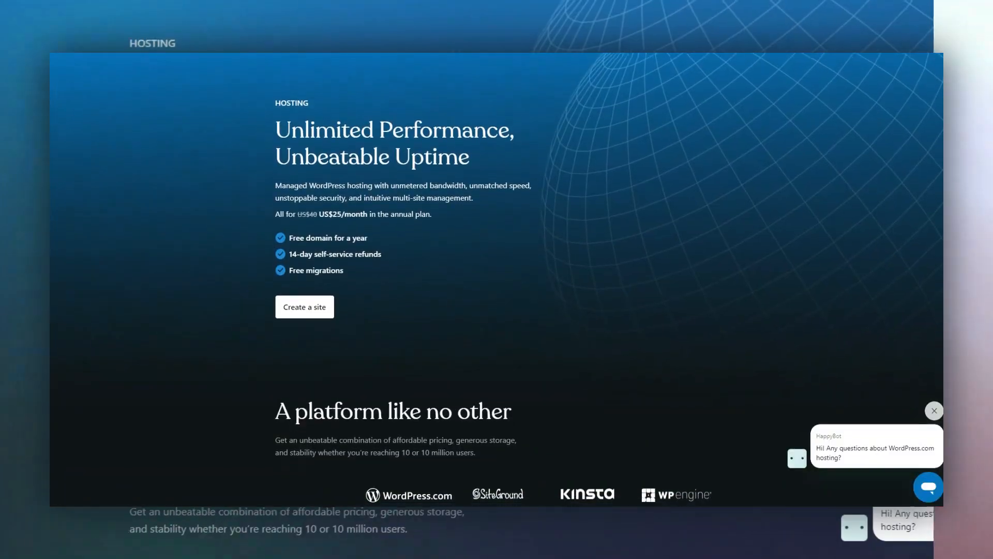
{"action": "scroll", "scroll_direction": "down", "scroll_amount": 3}
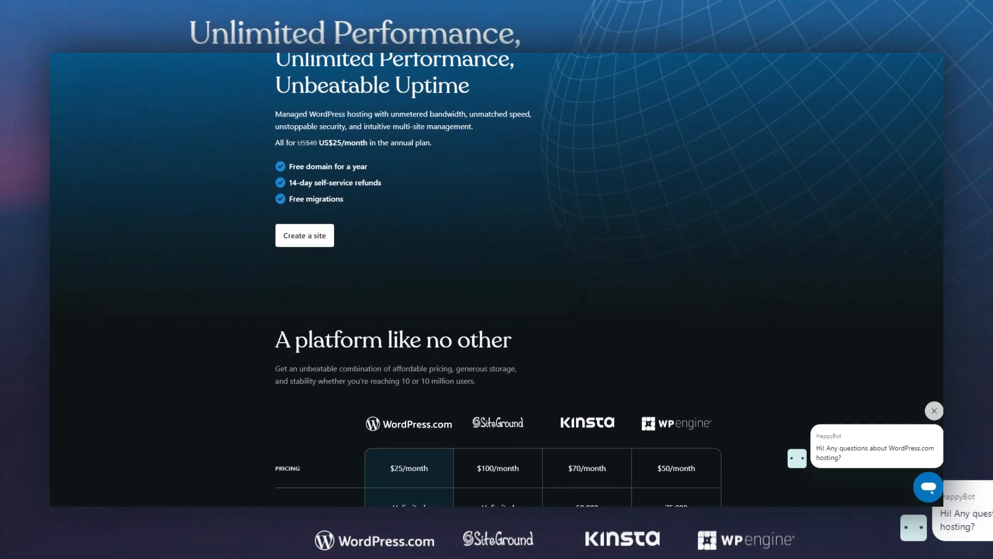